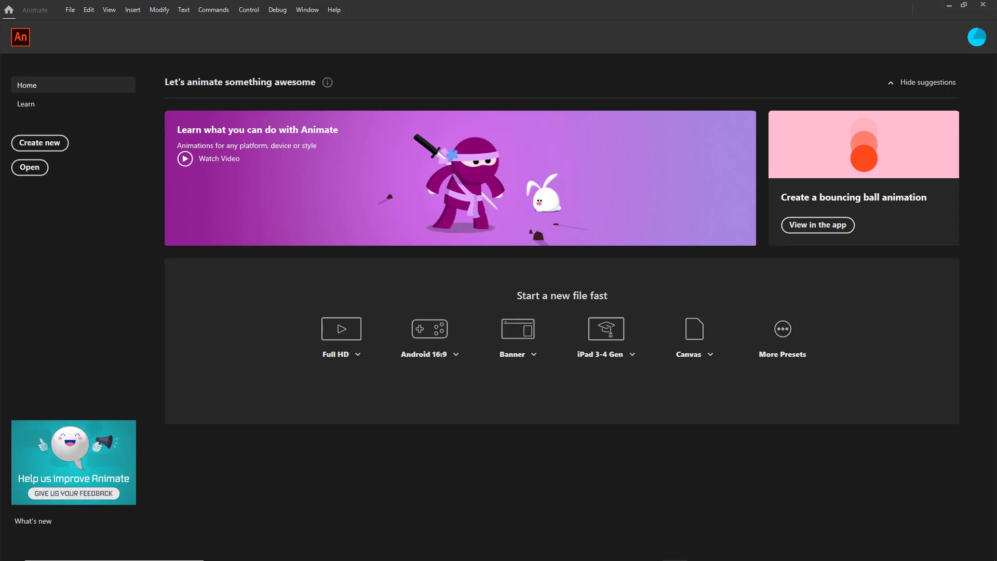
pyautogui.moveTo(37, 146)
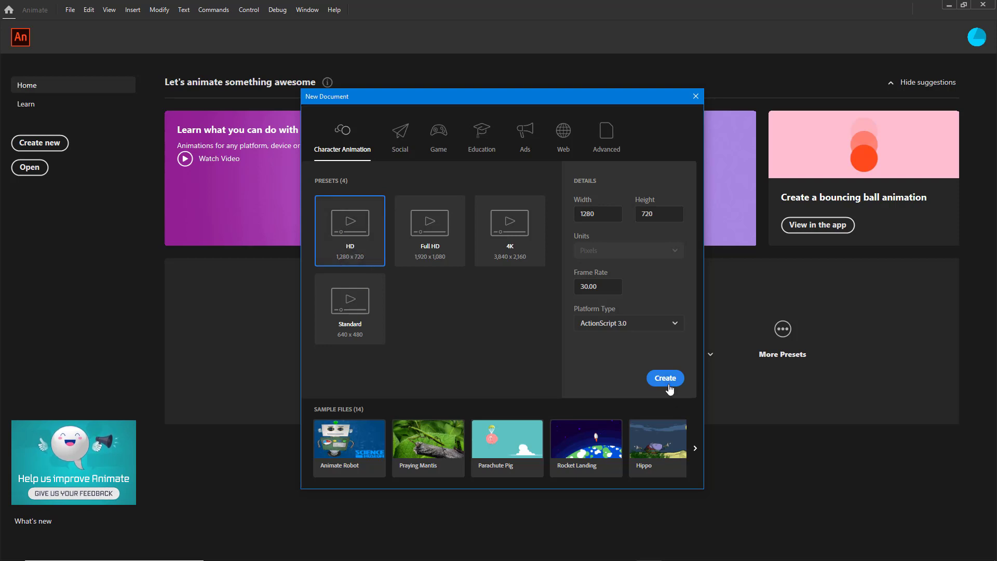
# Create an untitled document from the HD preset: 1280×720 stage at 30 fps
pyautogui.click(598, 286)
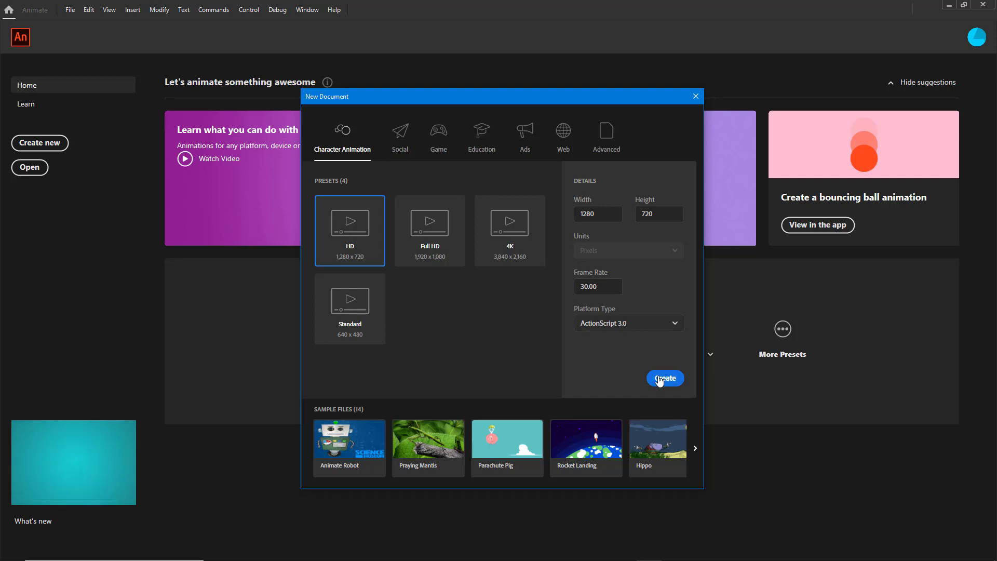
pyautogui.click(665, 378)
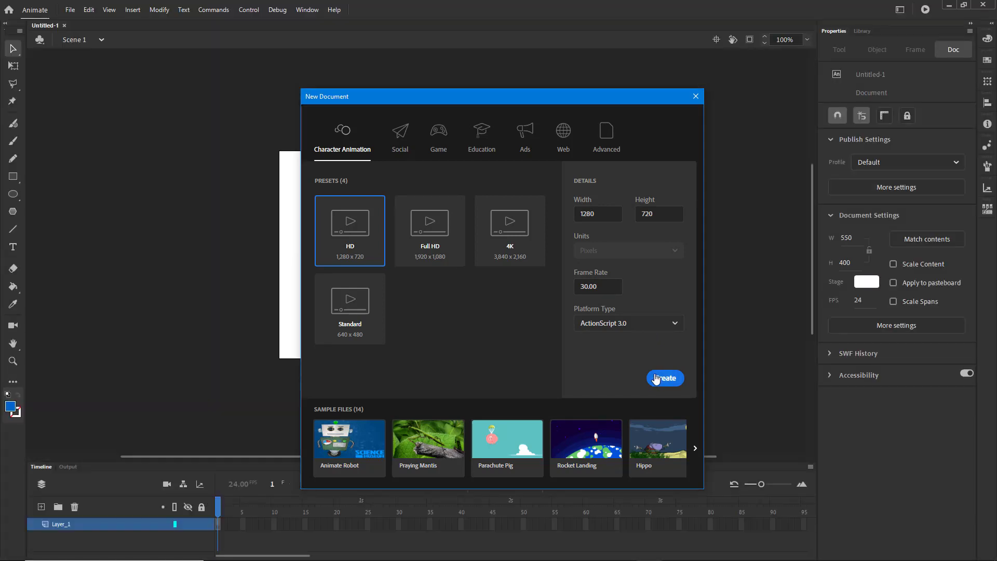
pyautogui.click(665, 378)
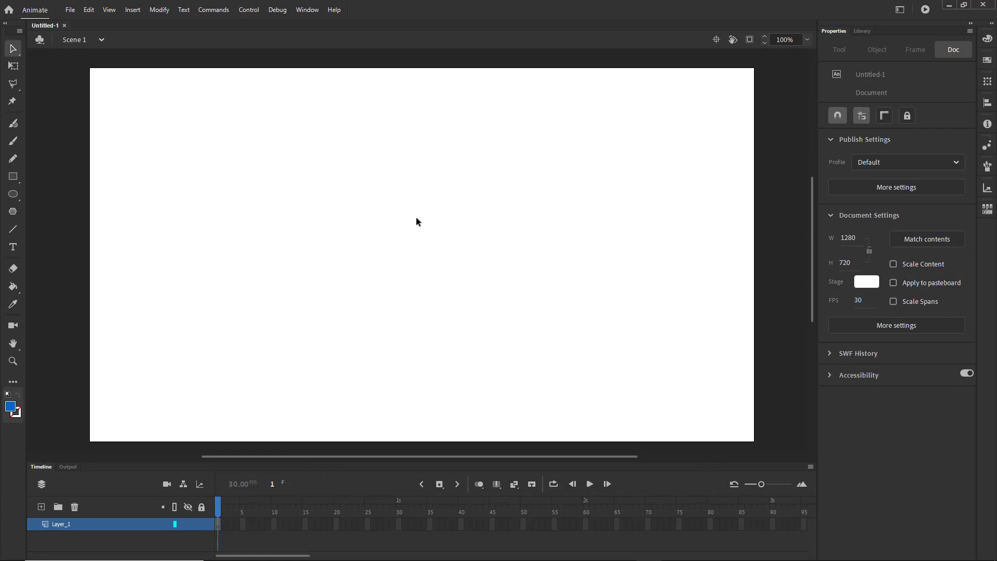
pyautogui.moveTo(243, 177)
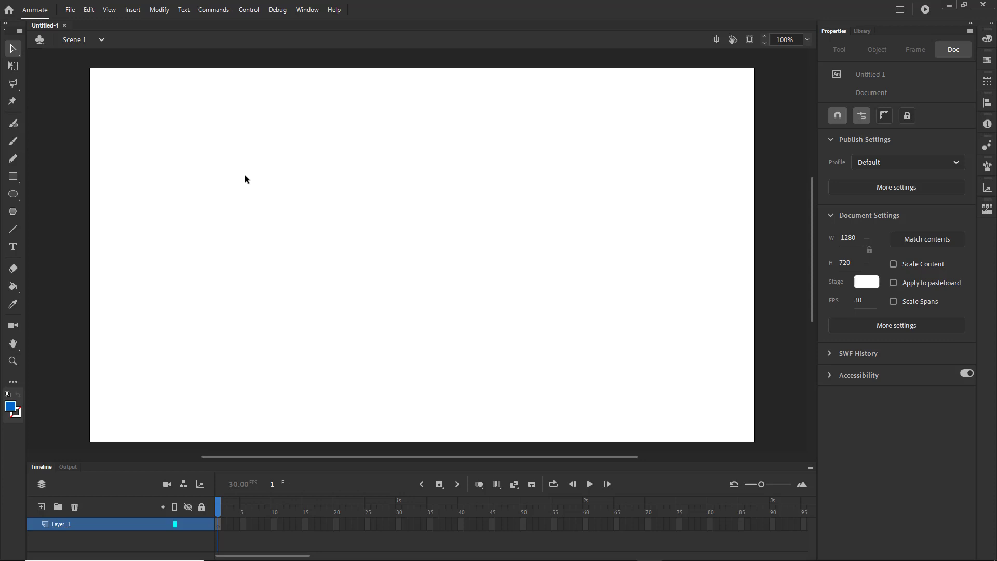
pyautogui.moveTo(132, 123)
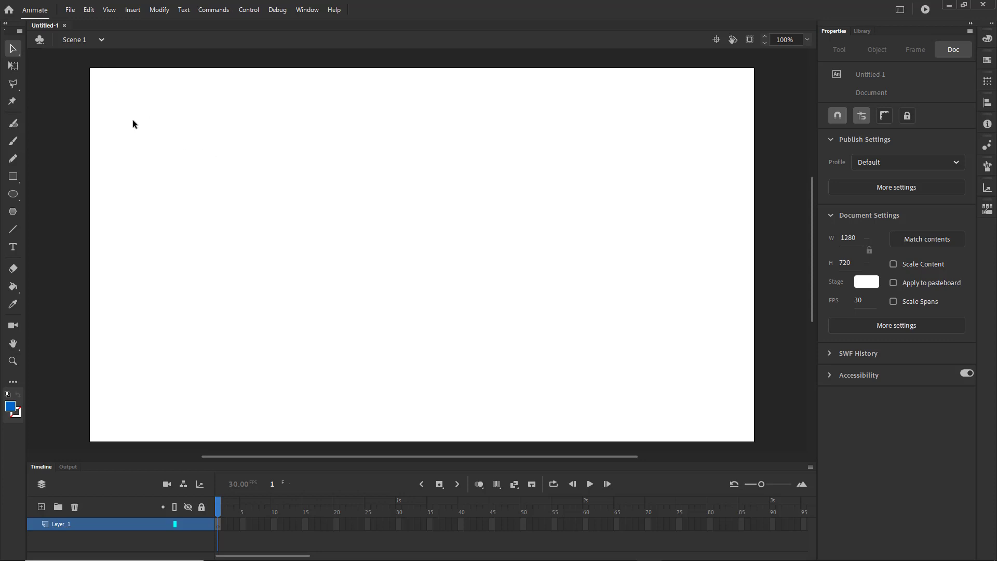
pyautogui.moveTo(137, 135)
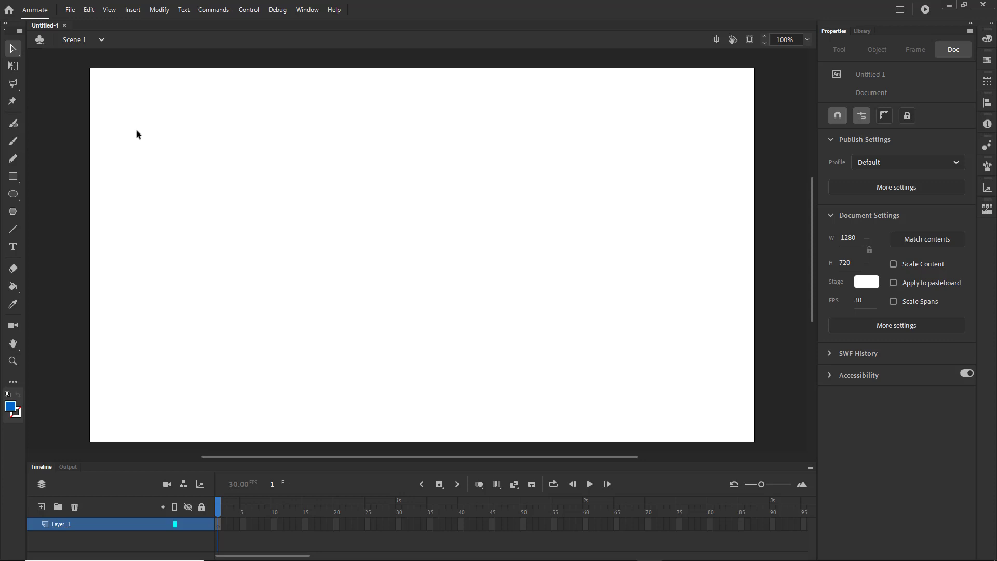
pyautogui.moveTo(122, 82)
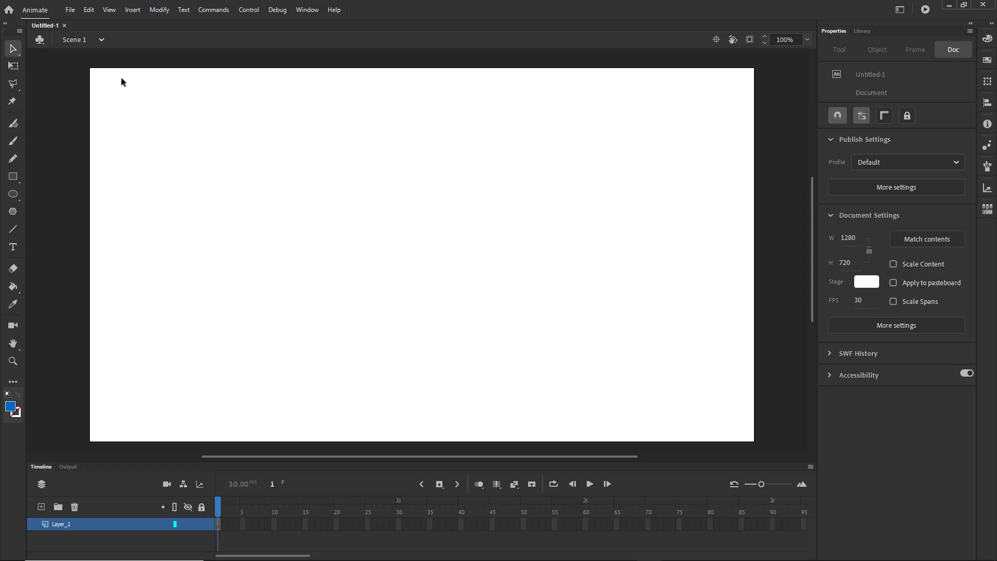
pyautogui.moveTo(70, 24)
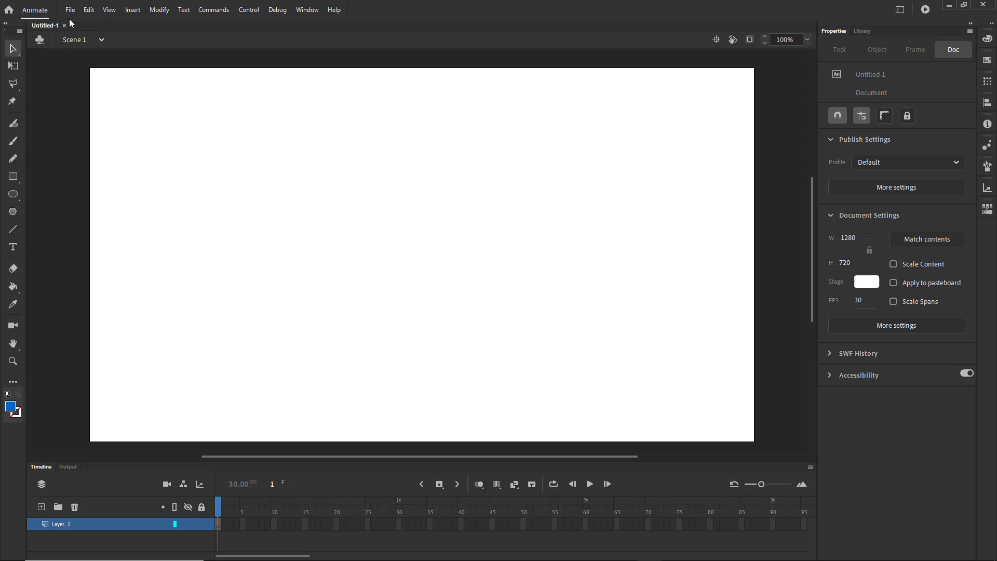
# Import to stage all frames from Desktop > Png Sequence > Comp 1, Comp 1_00000.png onward
pyautogui.click(71, 10)
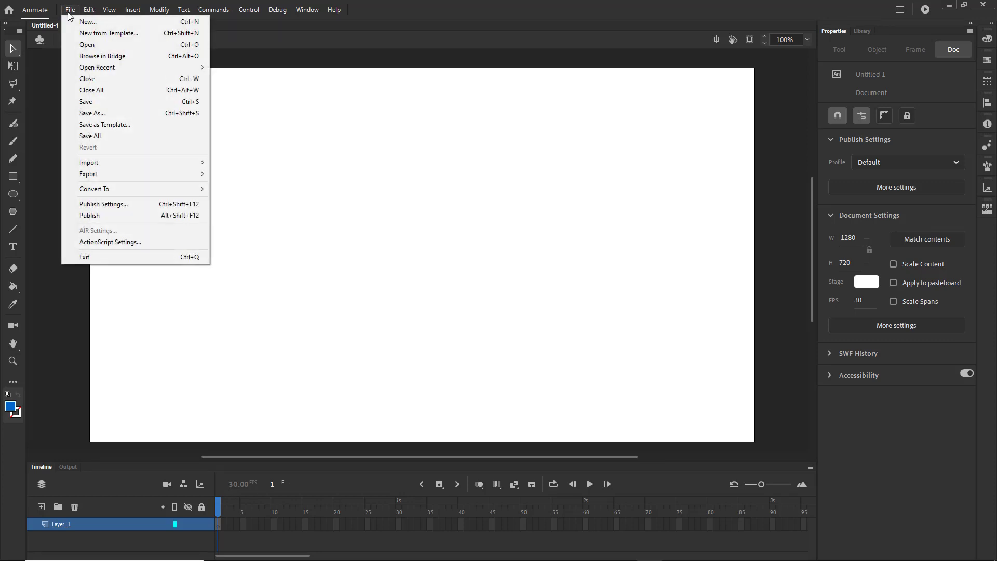
pyautogui.moveTo(79, 46)
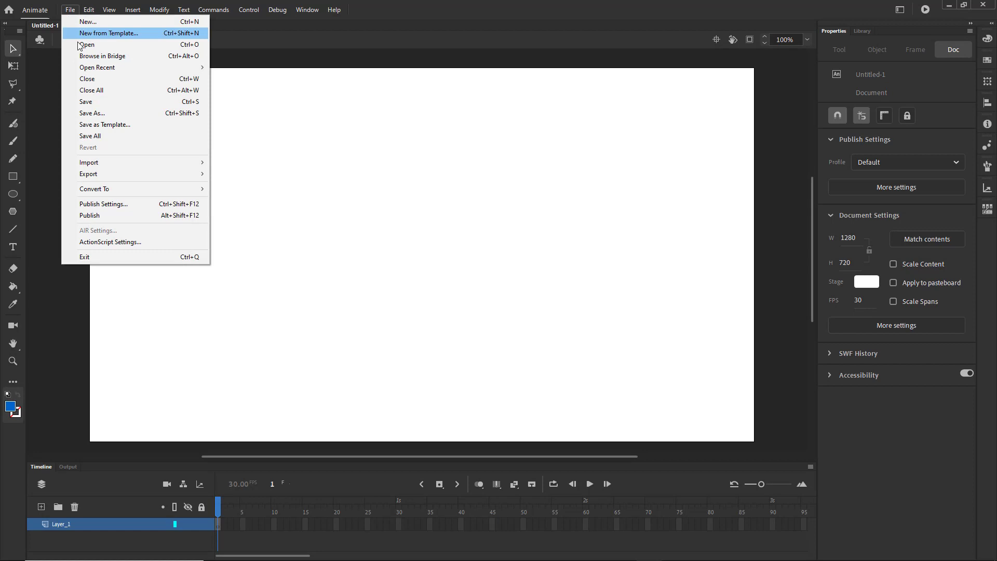
pyautogui.moveTo(89, 162)
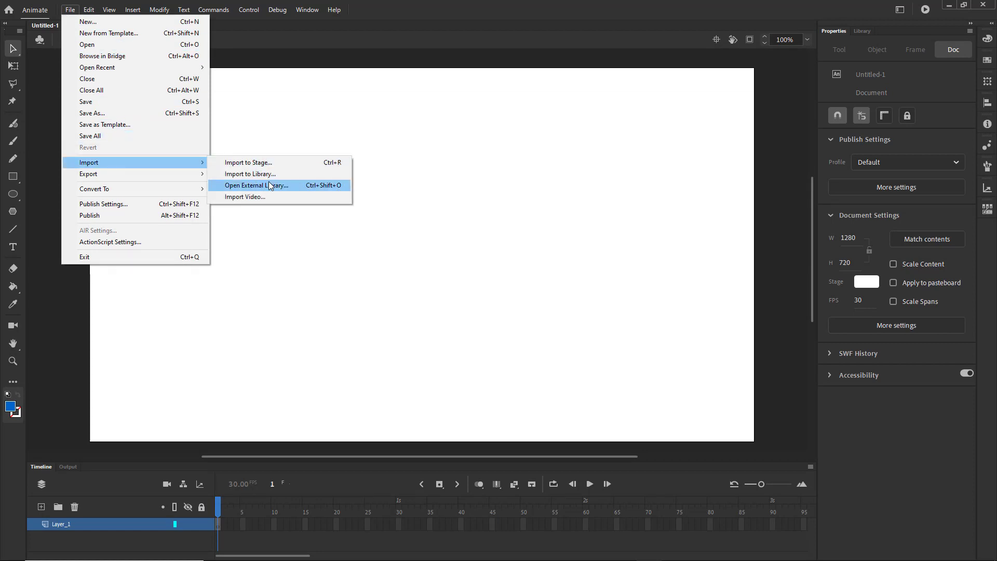
pyautogui.click(248, 162)
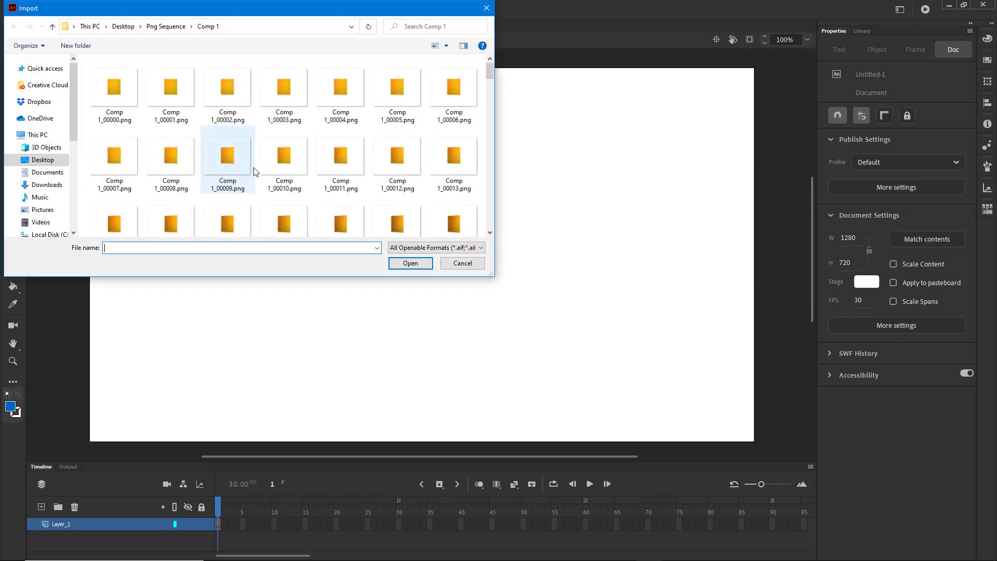
pyautogui.click(114, 88)
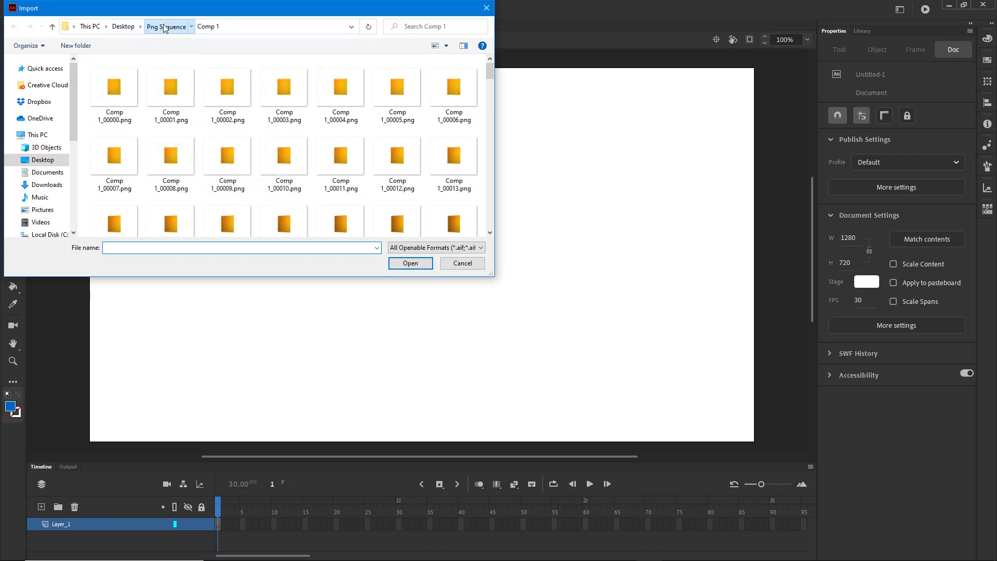
pyautogui.click(171, 89)
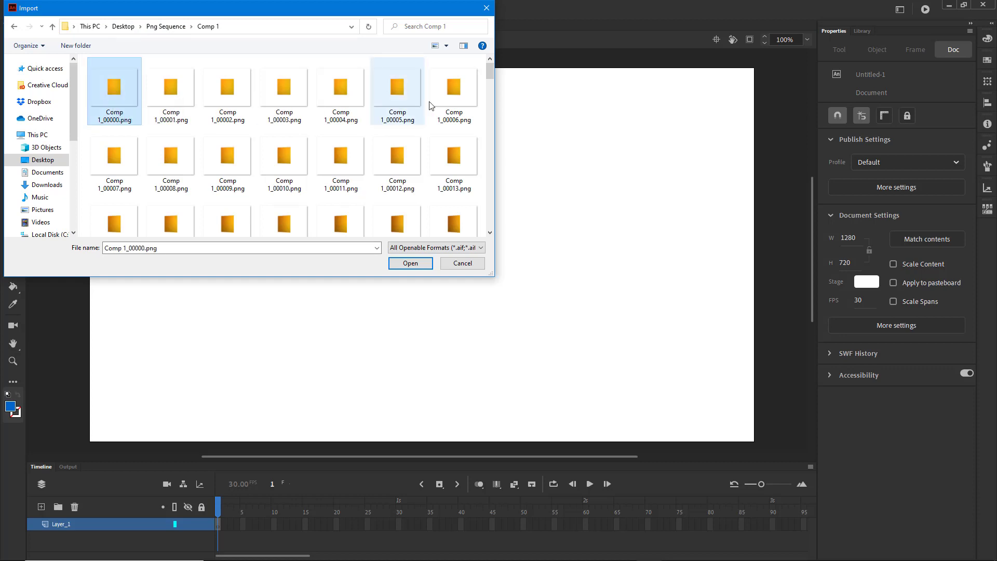
pyautogui.scroll(-3)
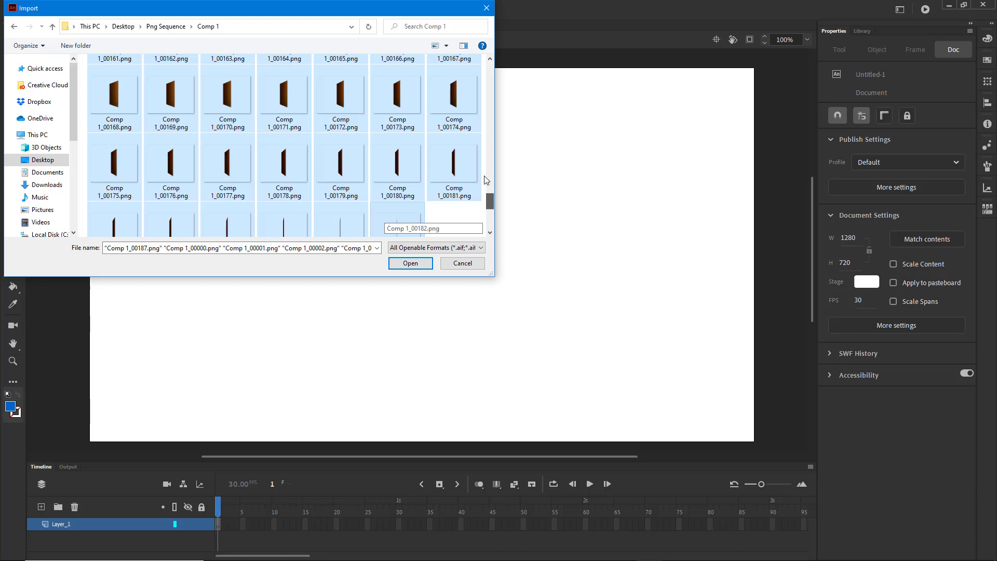
pyautogui.click(411, 263)
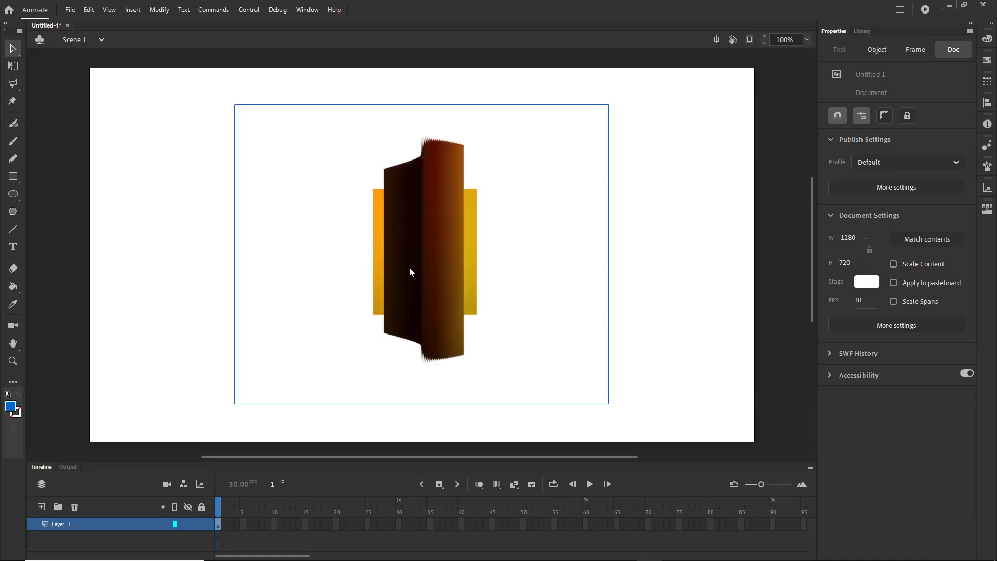
pyautogui.moveTo(417, 165)
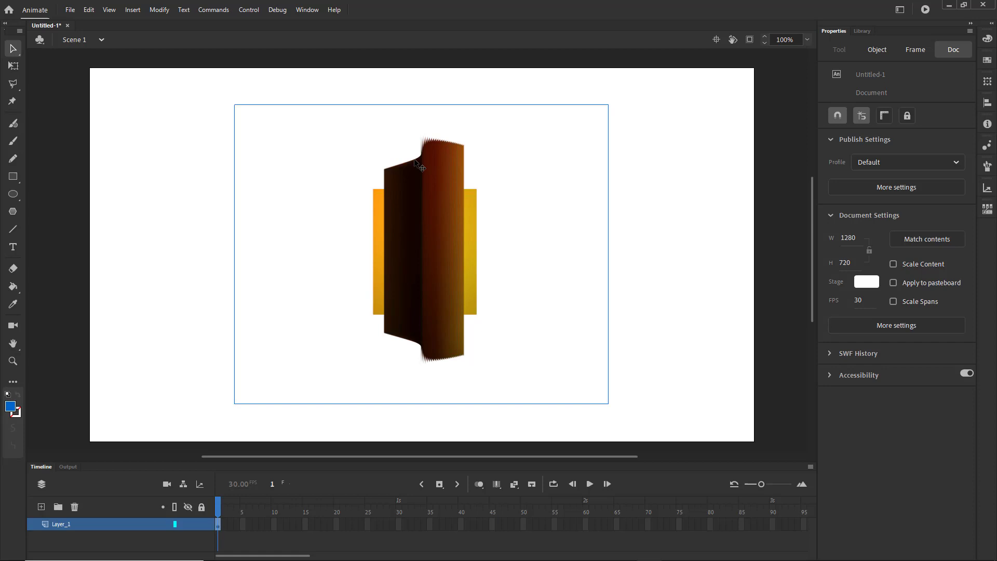
pyautogui.moveTo(164, 231)
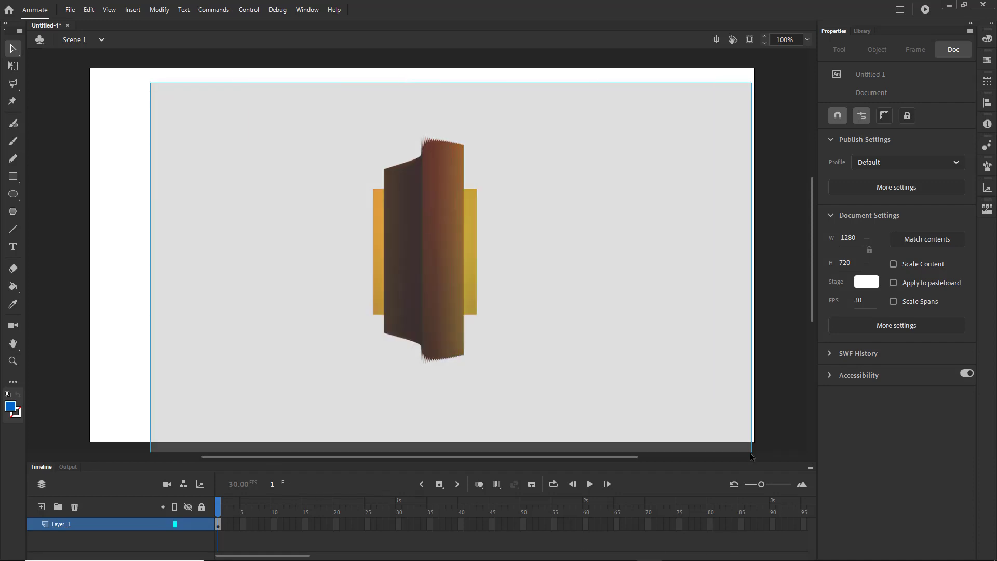
# Distribute the imported PNG images to consecutive keyframes on Layer_1
pyautogui.rightClick(426, 230)
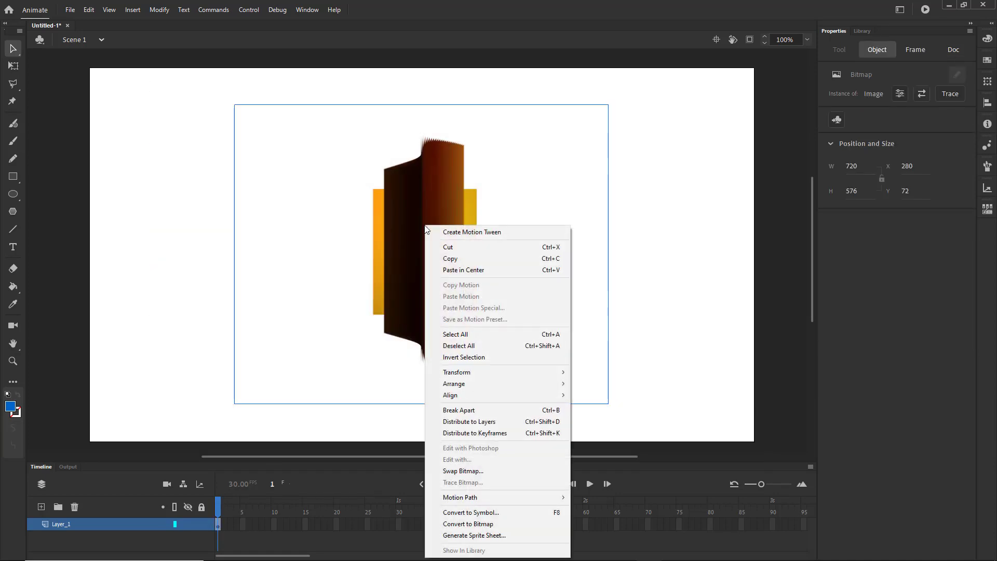
pyautogui.moveTo(487, 438)
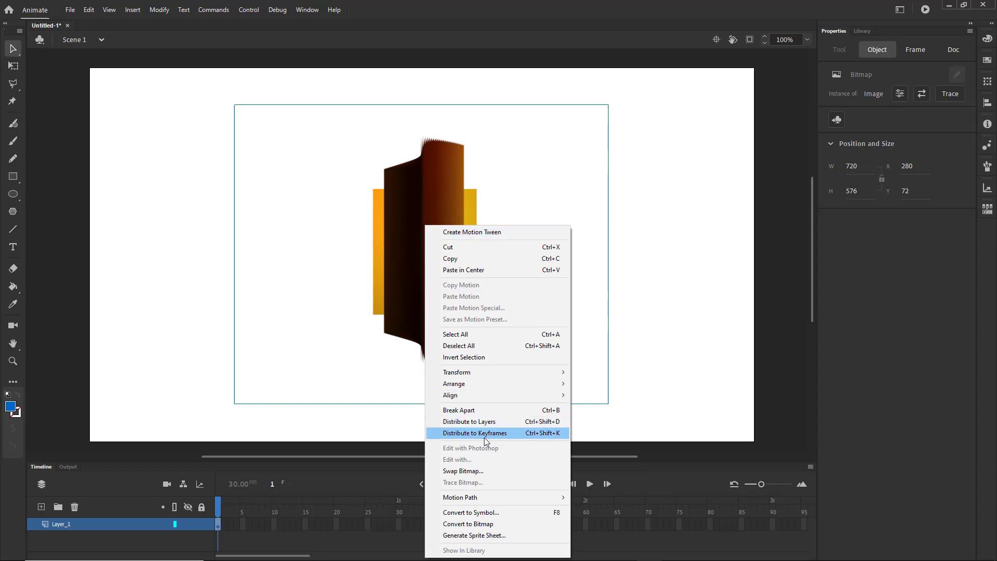
pyautogui.click(474, 433)
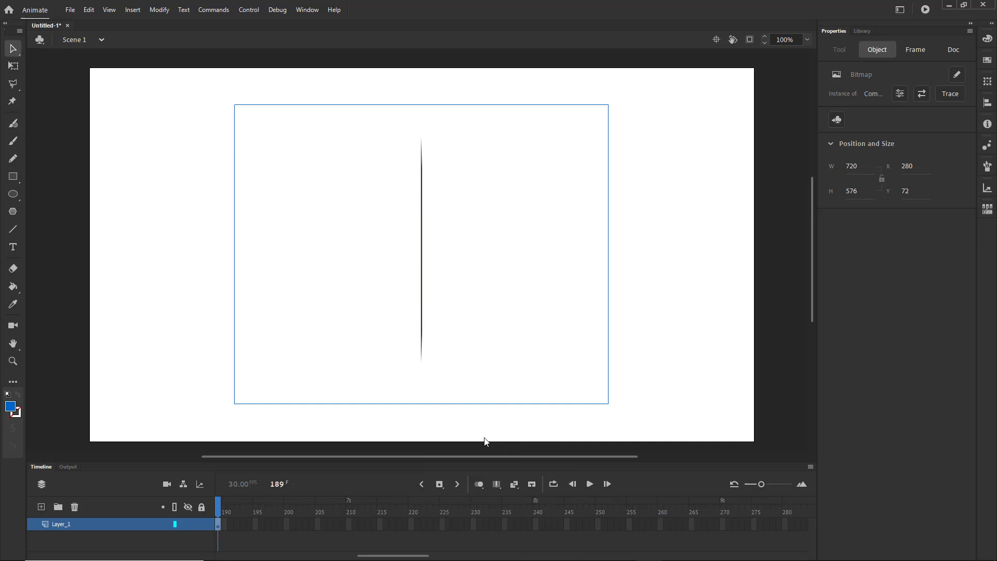
pyautogui.hscroll(-3)
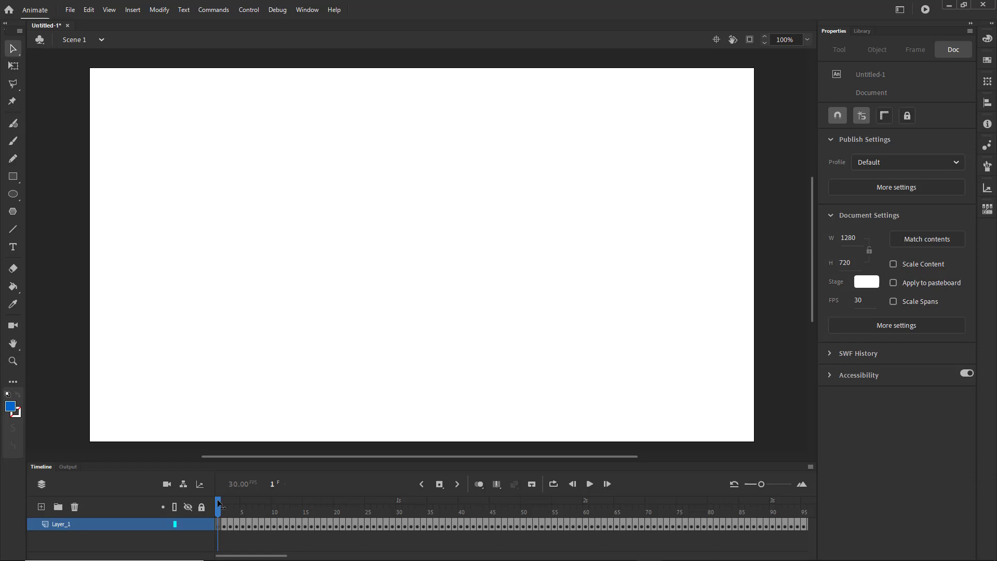
# Open the animated GIF export, compare Original and Optimized views, and preview it
pyautogui.click(73, 10)
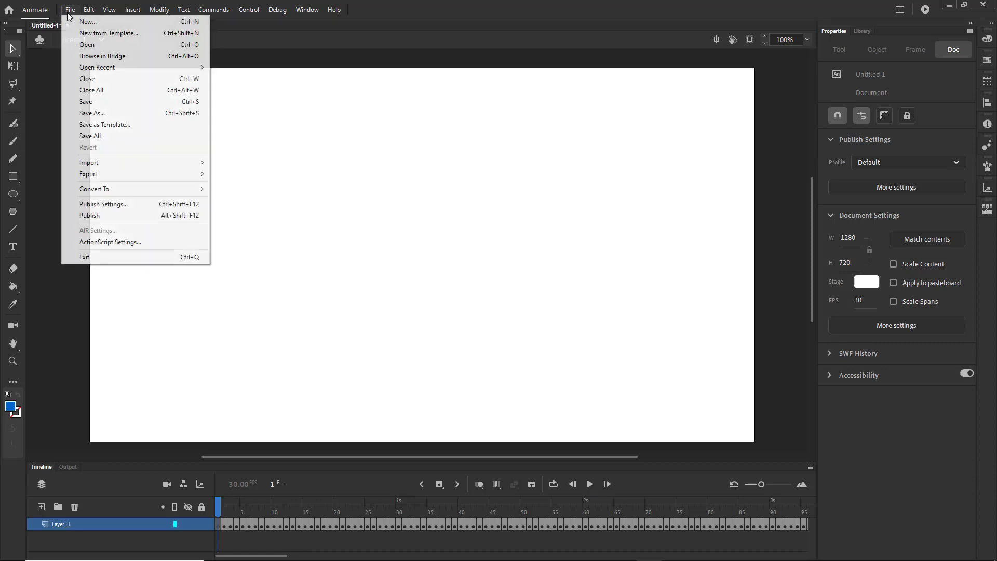
pyautogui.moveTo(134, 179)
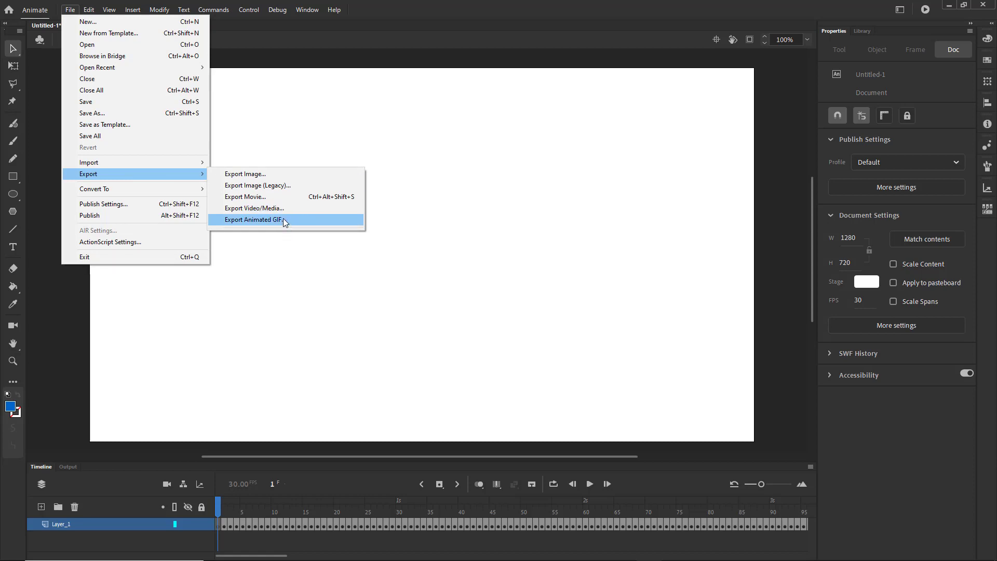
pyautogui.click(268, 220)
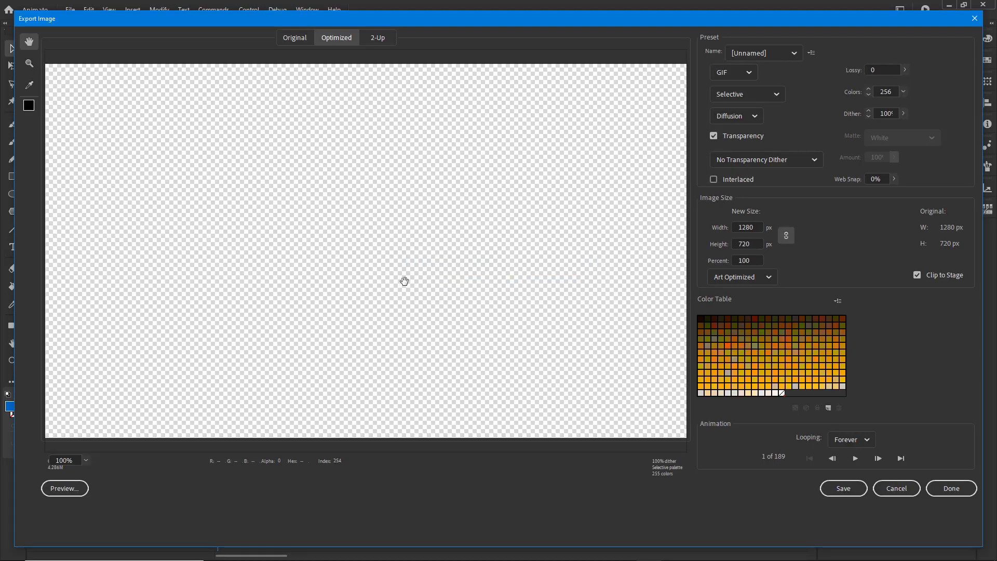
pyautogui.click(294, 38)
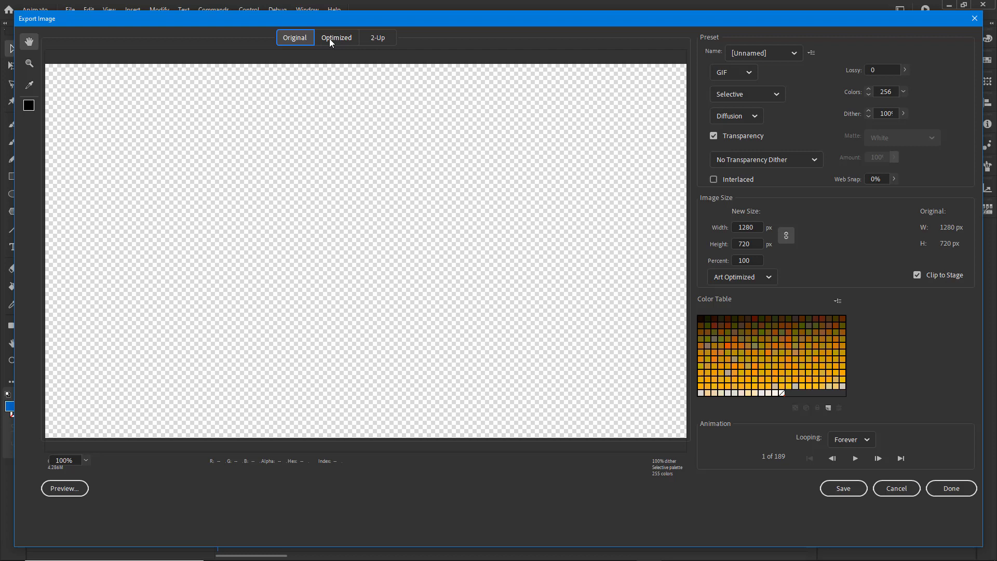
pyautogui.click(336, 38)
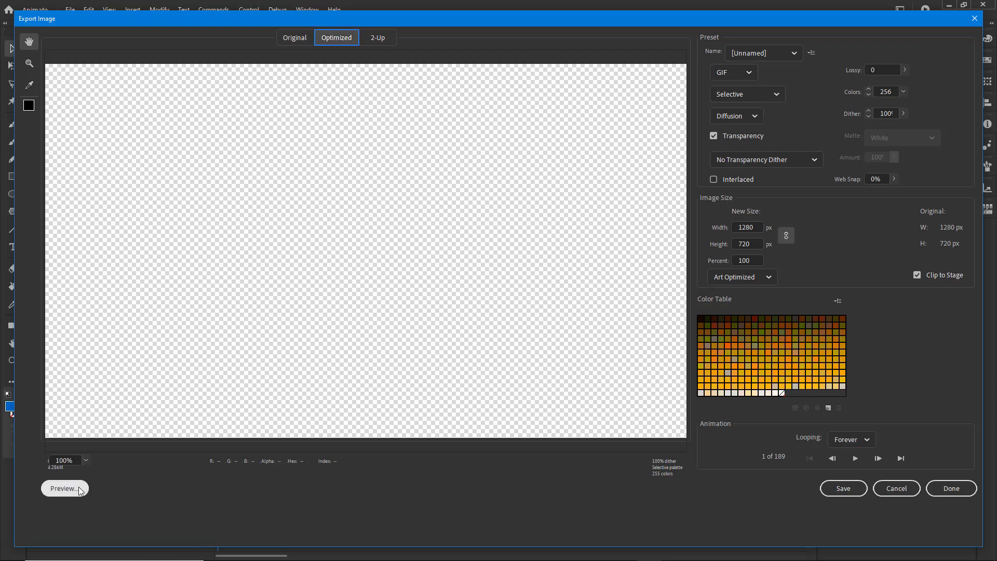
pyautogui.moveTo(136, 503)
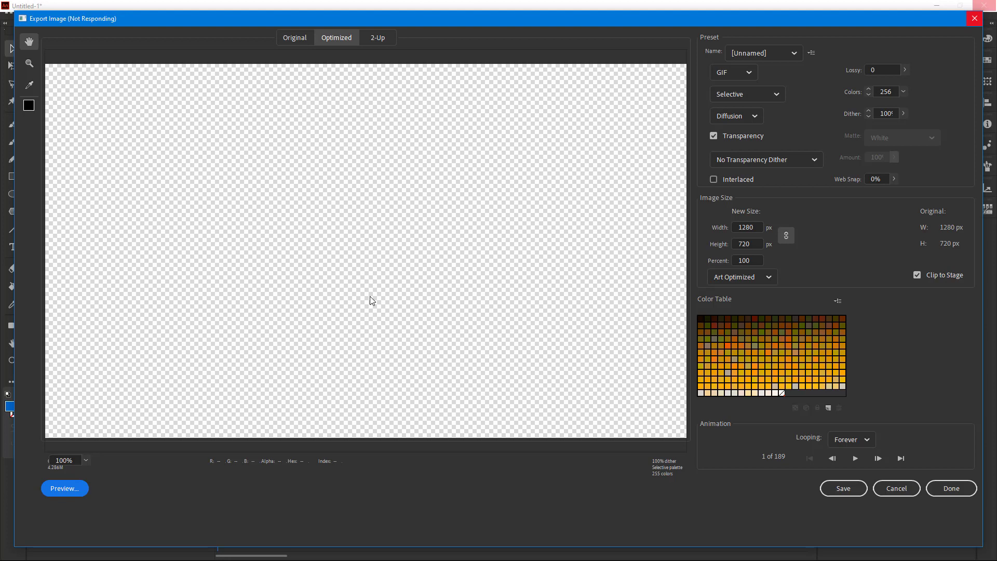
pyautogui.click(64, 489)
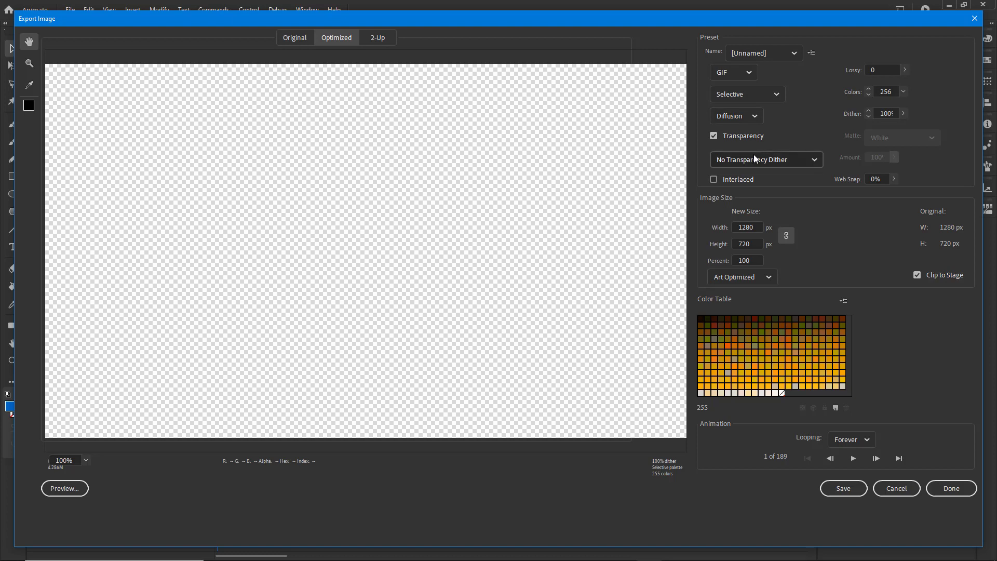
pyautogui.moveTo(742, 136)
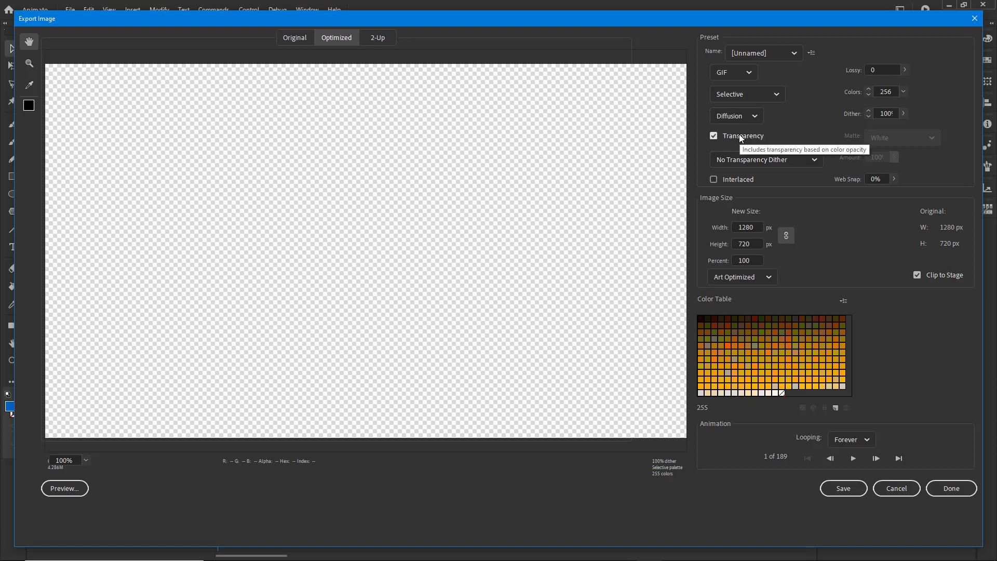
# Keep Transparency with 256 colours and set Looping to Forever
pyautogui.click(908, 91)
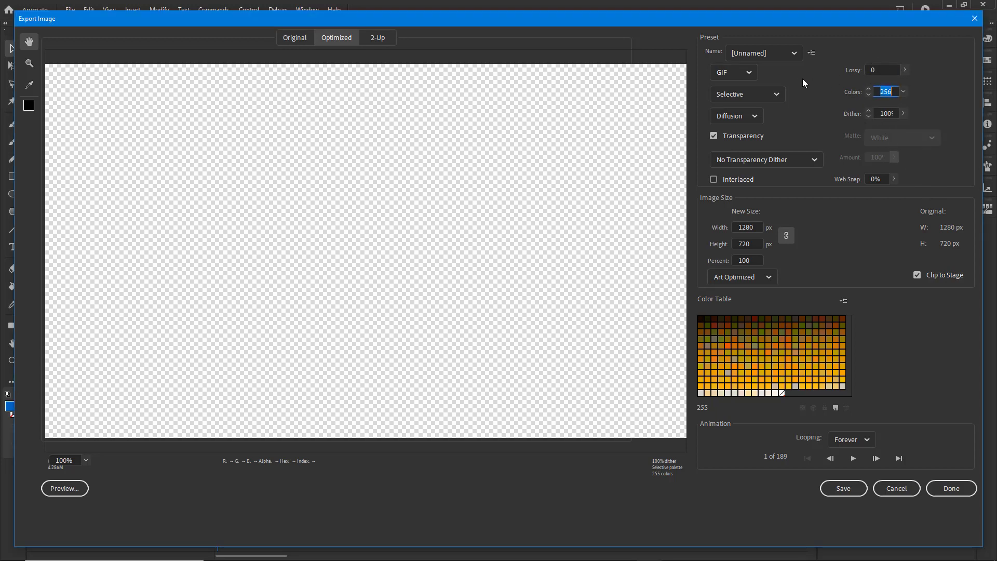
pyautogui.moveTo(777, 348)
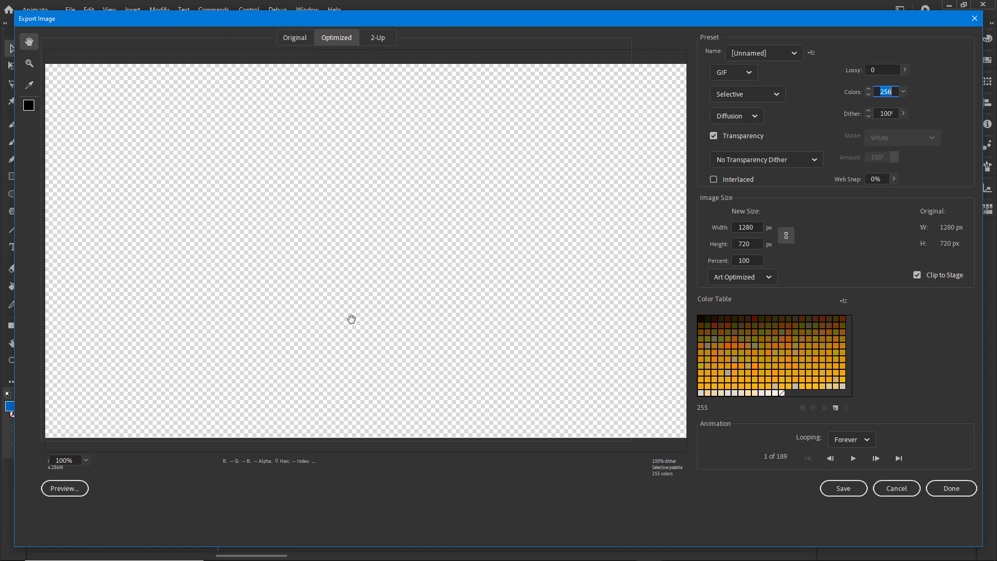
pyautogui.moveTo(518, 397)
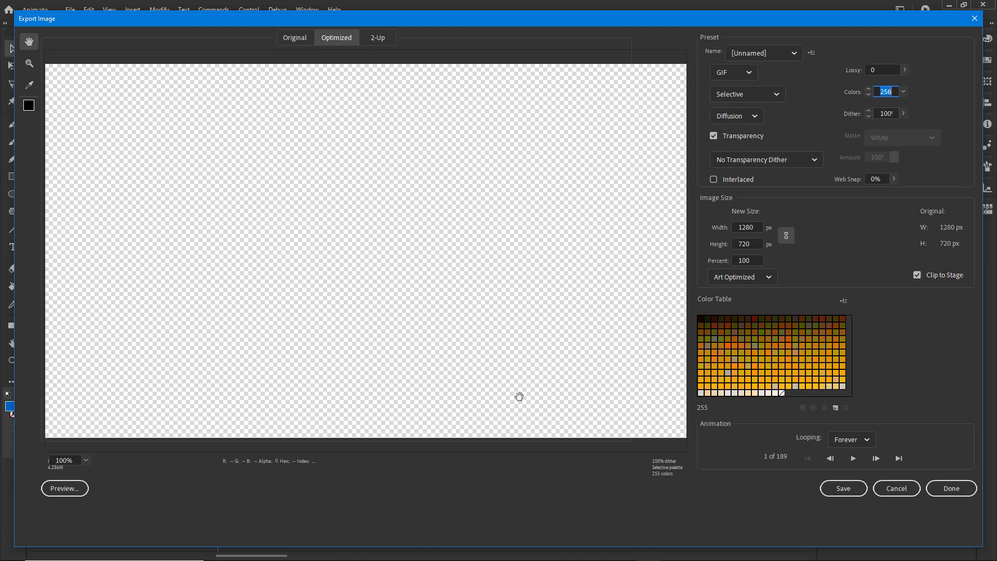
pyautogui.moveTo(741, 457)
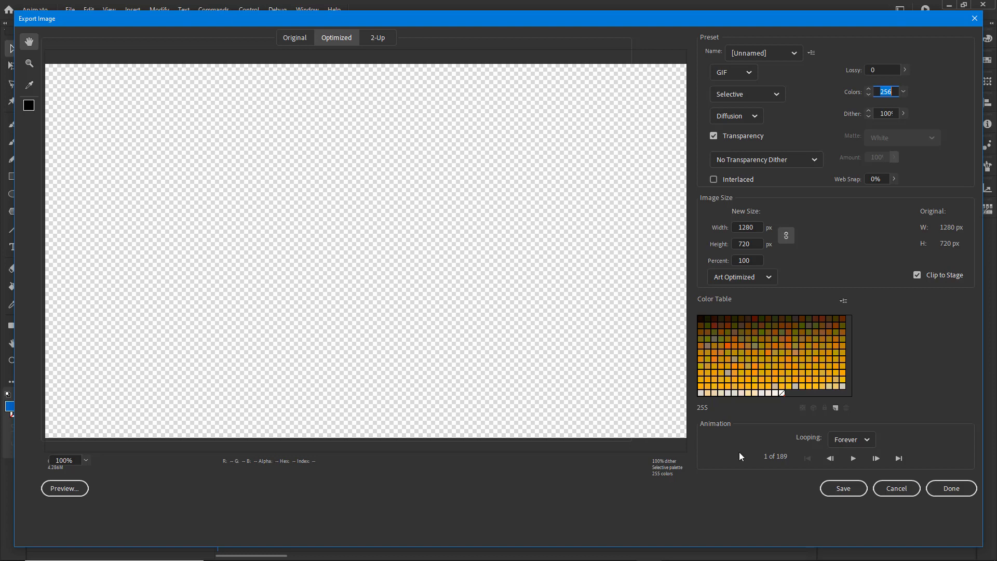
pyautogui.click(843, 489)
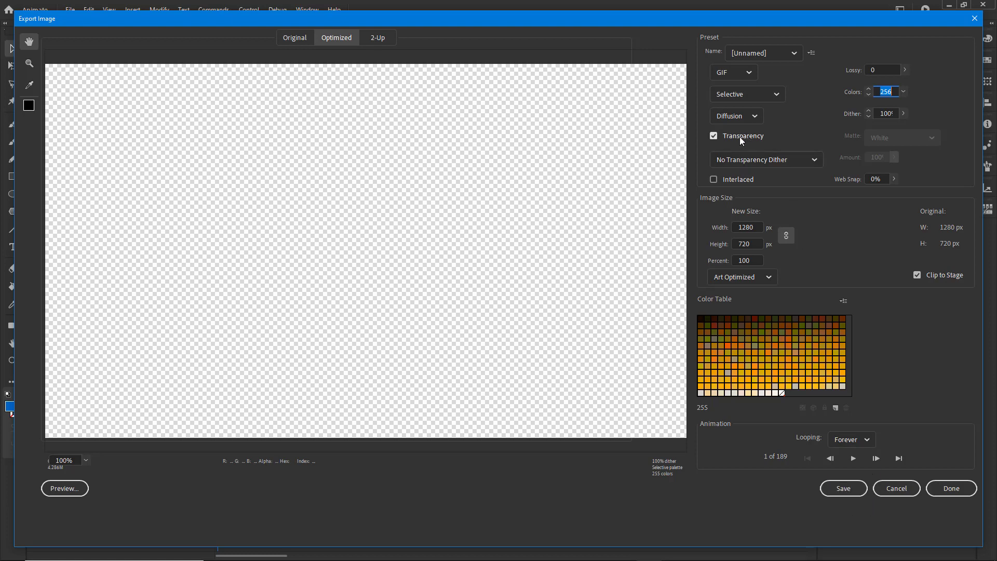
pyautogui.moveTo(728, 146)
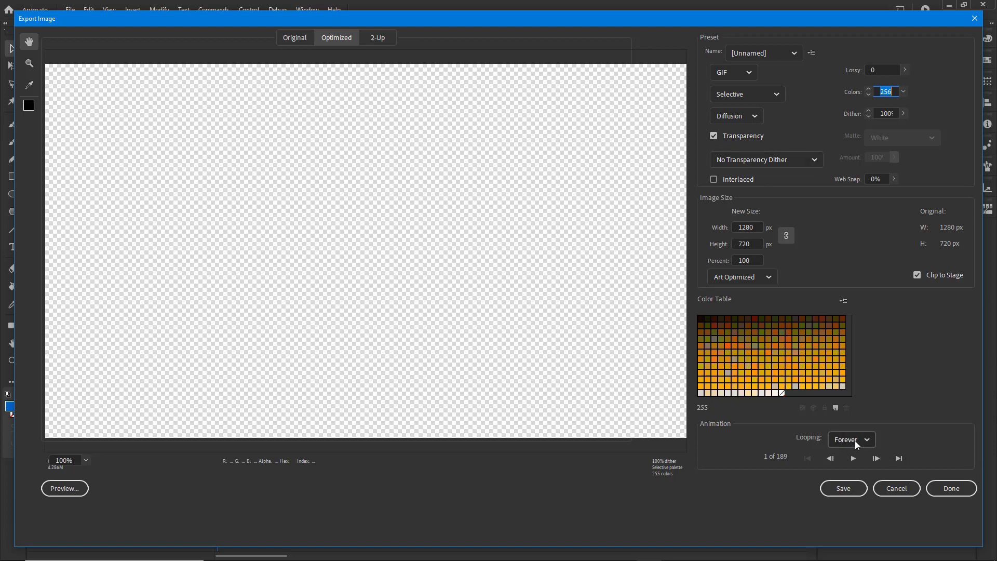
pyautogui.click(866, 439)
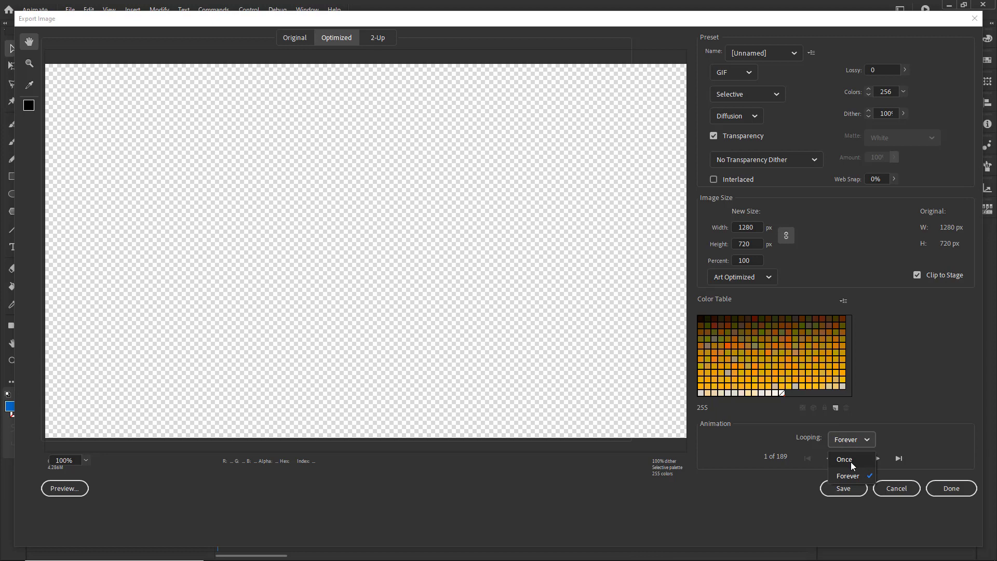
pyautogui.click(848, 476)
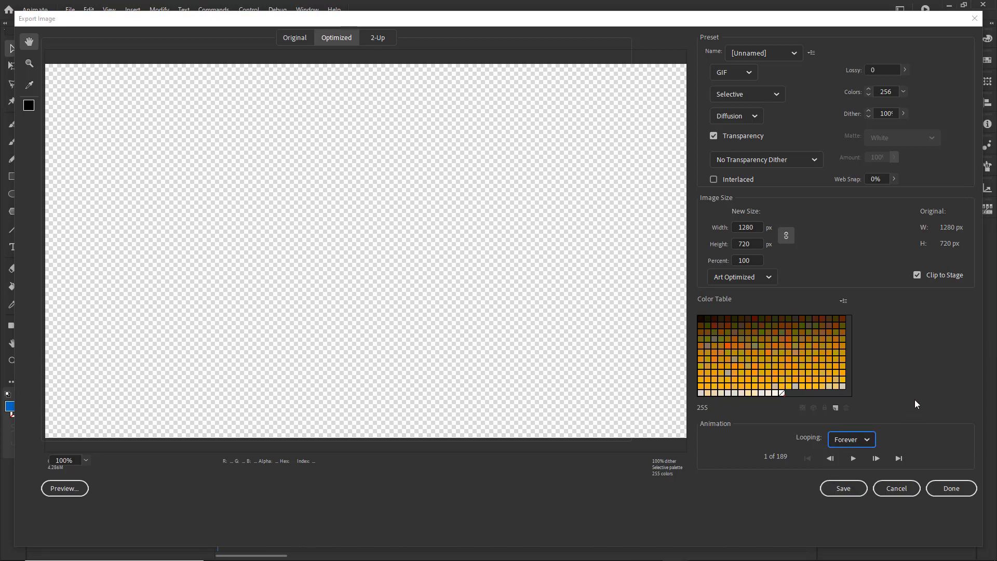
pyautogui.click(844, 488)
pyautogui.write('GIF Animation Transparent.gif')
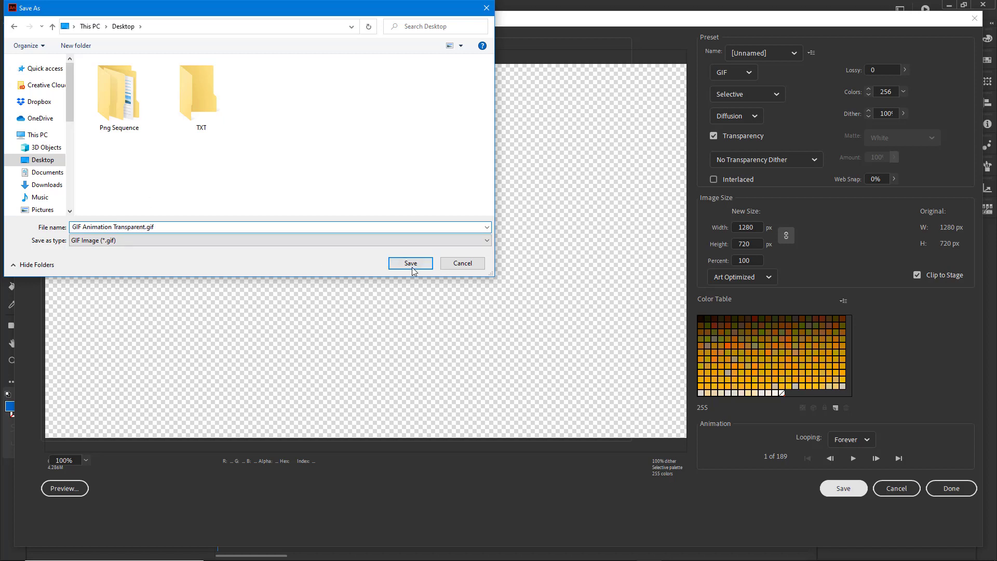
# Save the export as 'GIF Animation Transparent.gif' on the Desktop
pyautogui.click(411, 263)
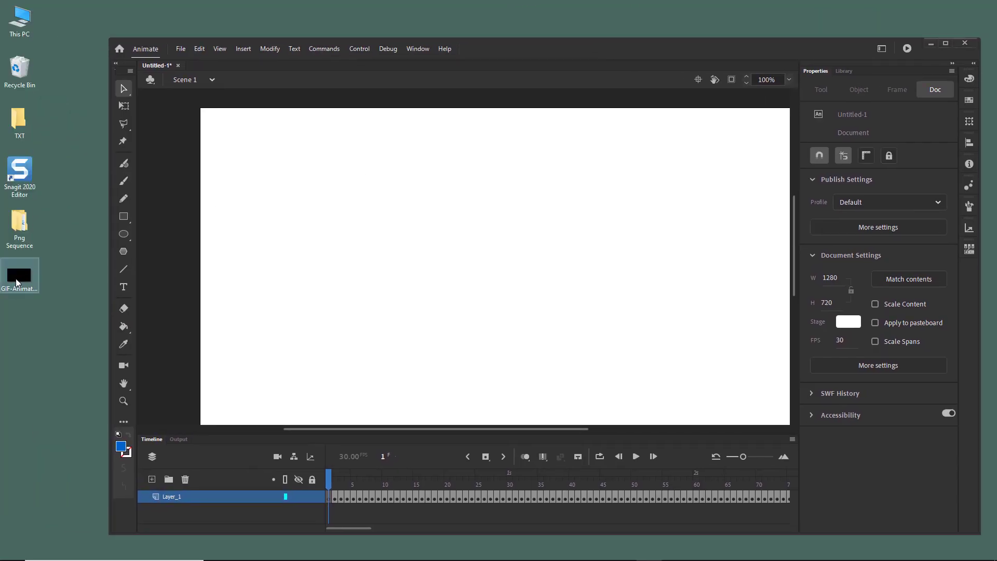
# Play the desktop GIF in Firefox via Open With, then close the Firefox window
pyautogui.doubleClick(19, 275)
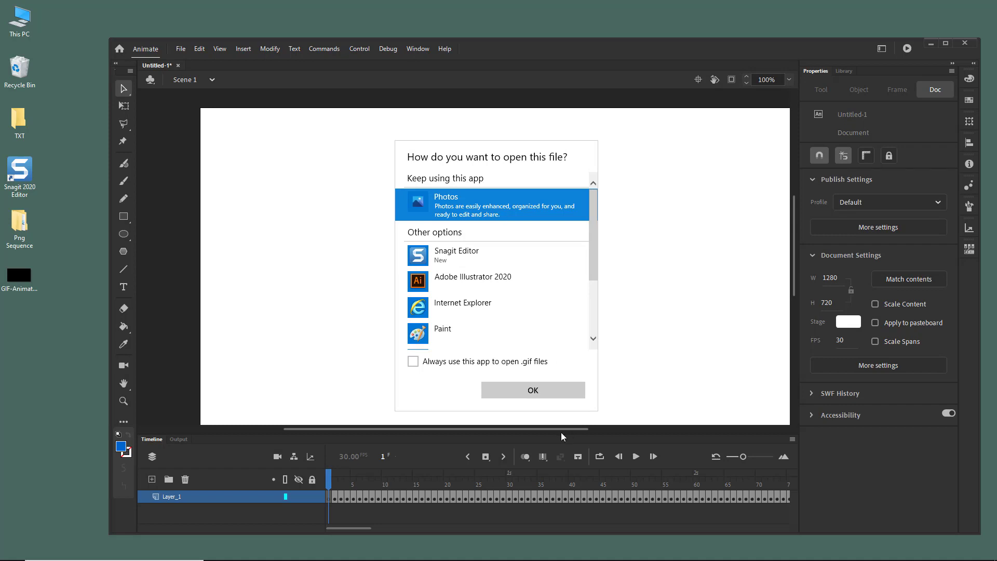
pyautogui.scroll(-3)
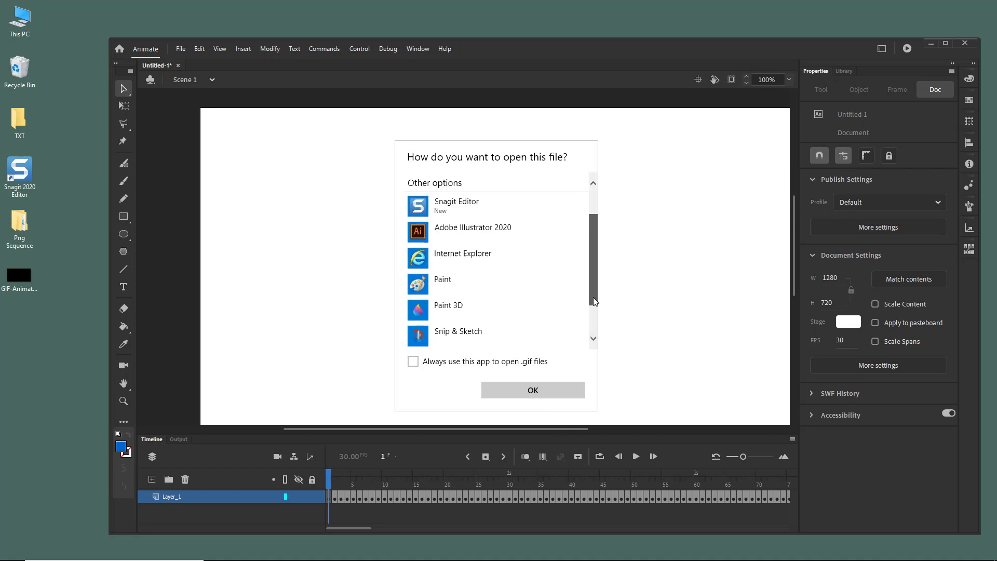
pyautogui.scroll(-3)
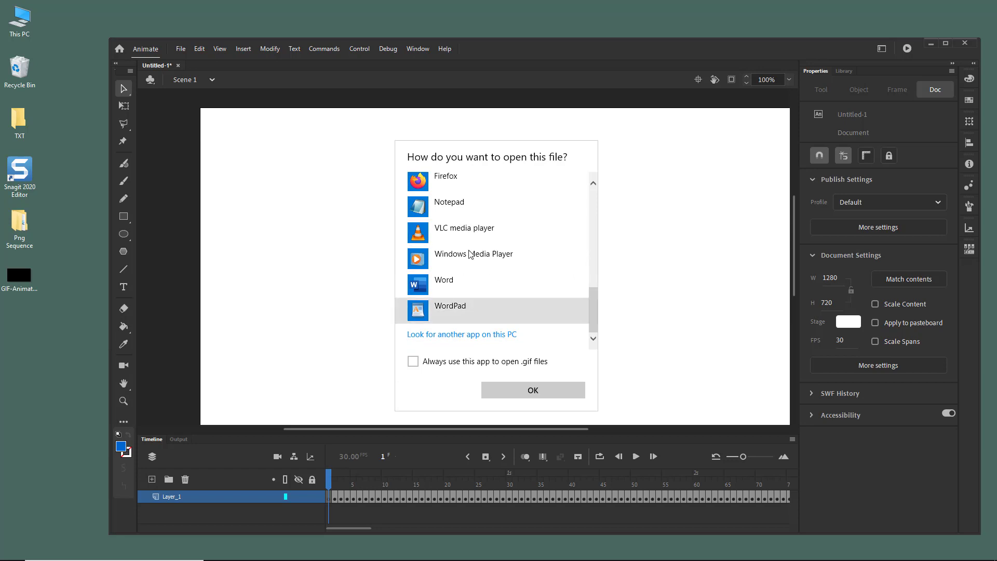
pyautogui.click(533, 390)
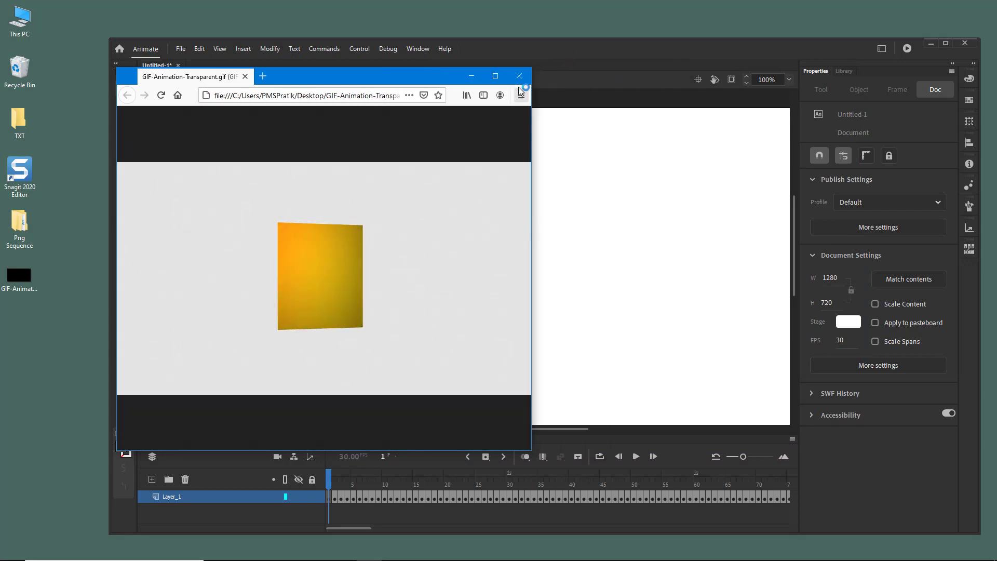
pyautogui.click(519, 76)
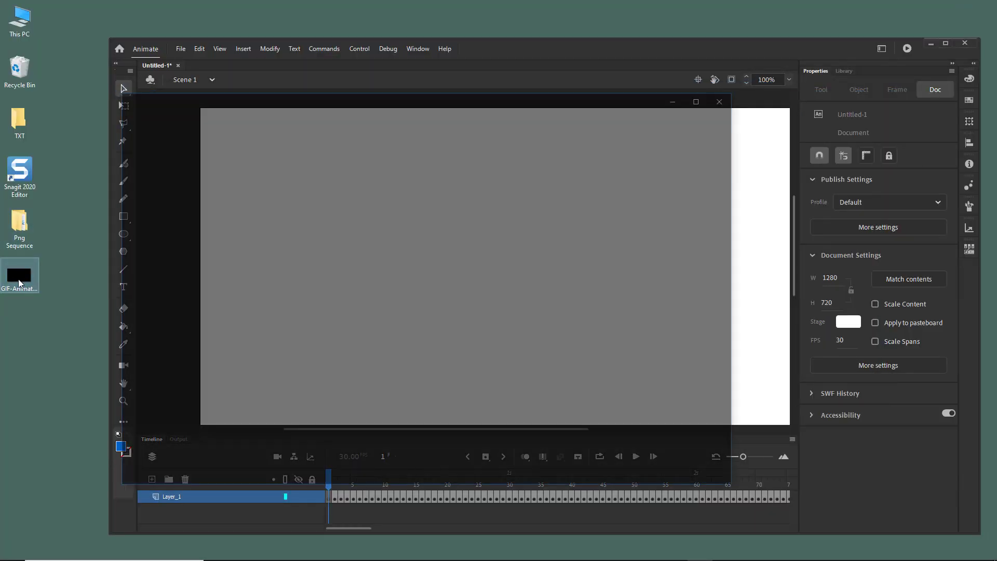
# Play the GIF in Photos, close the viewer, and show the GIF file's context menu
pyautogui.doubleClick(19, 274)
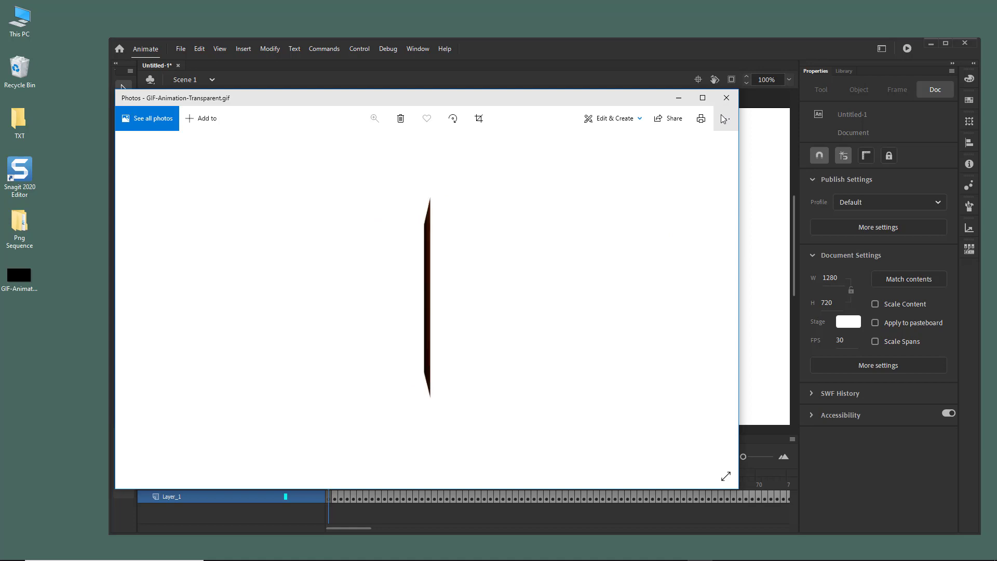
pyautogui.moveTo(734, 106)
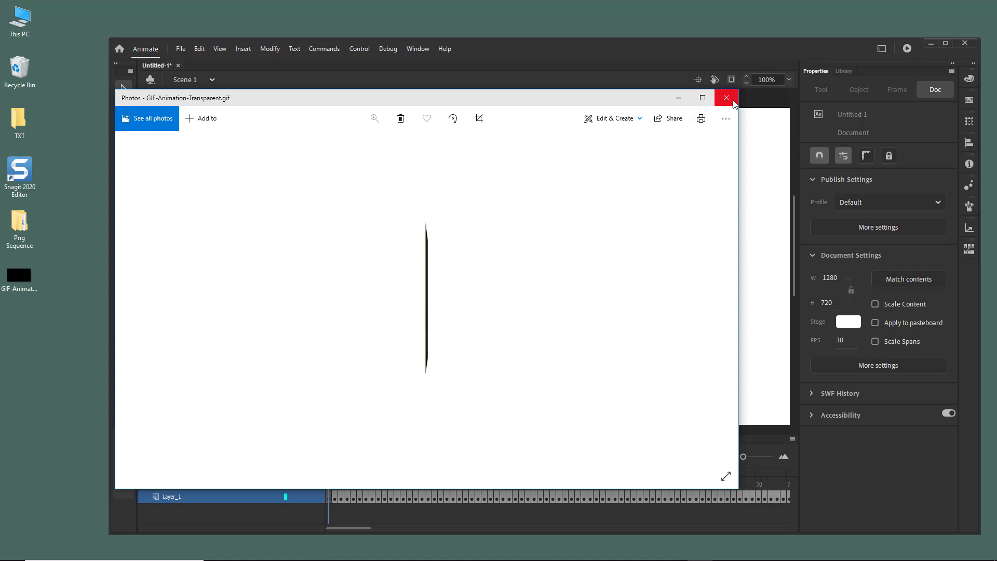
pyautogui.click(726, 98)
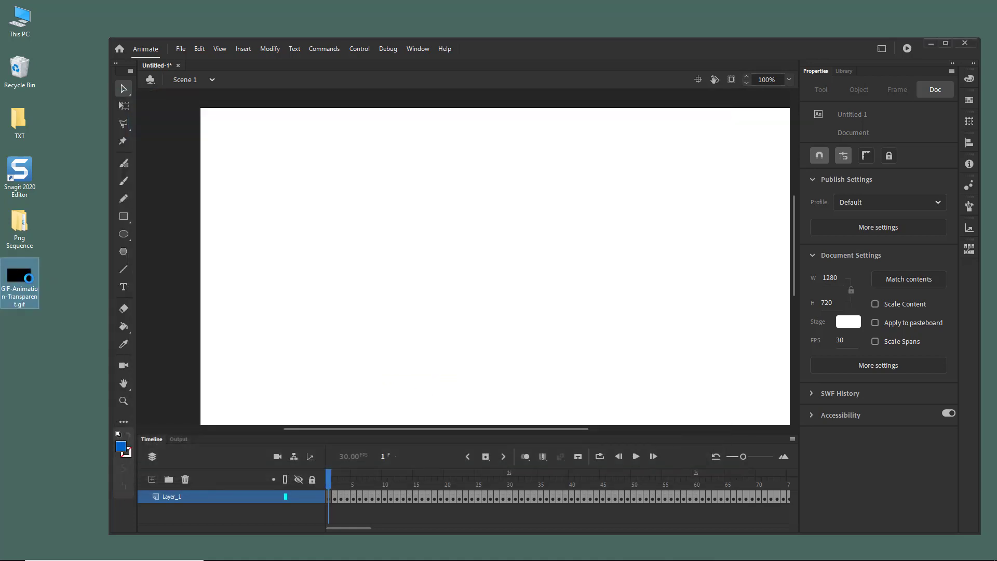
pyautogui.rightClick(19, 283)
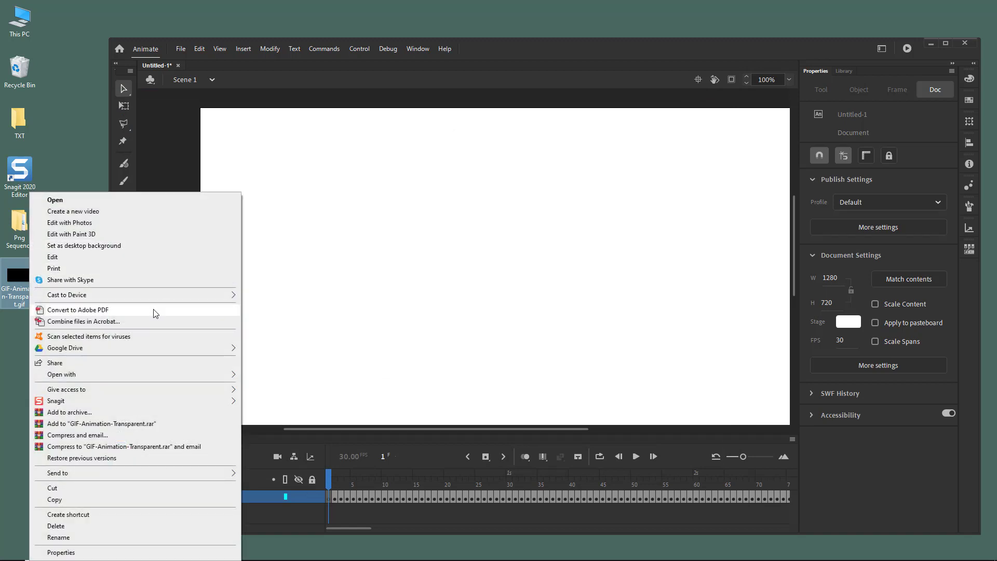